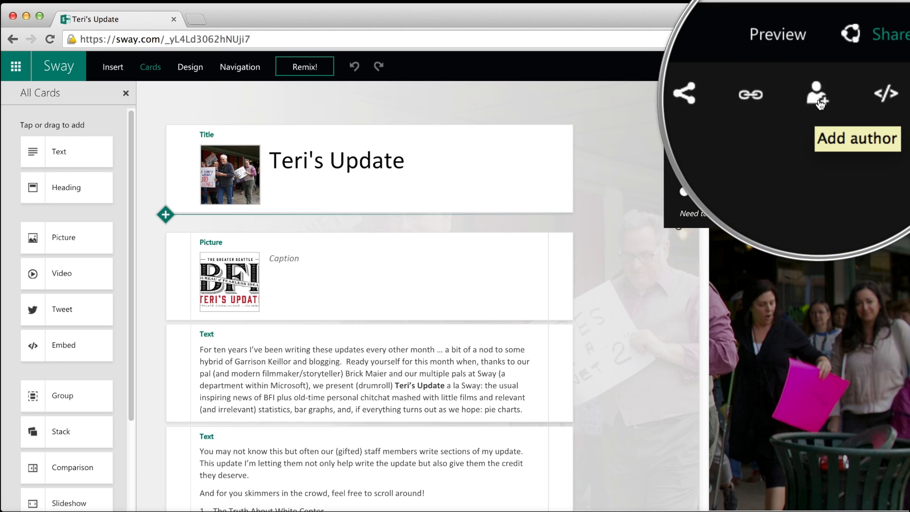
Invite a staff member as a co-author through Share > Add author.
click(748, 93)
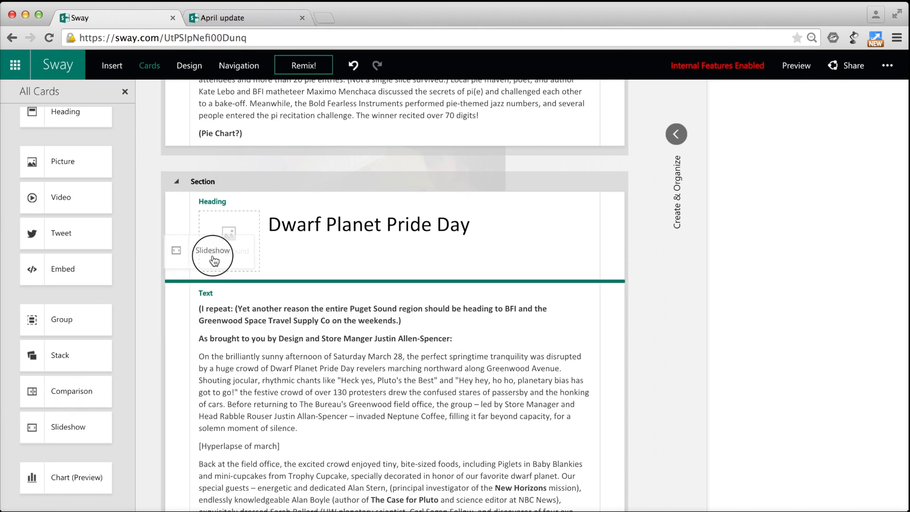
Bring up the Focus Points pane for the White Center header picture card.
click(213, 255)
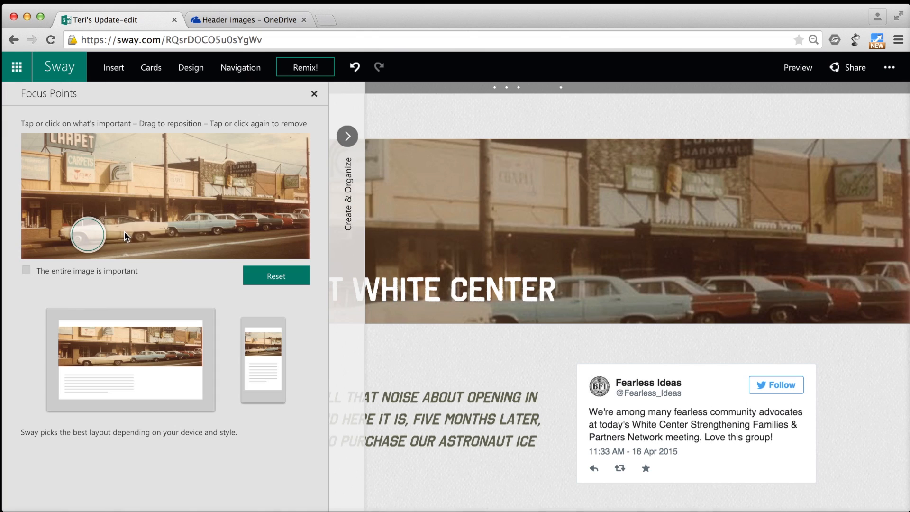
Set focus points across the row of parked cars, then return to the Teri's Update storyline.
drag(87, 235, 227, 226)
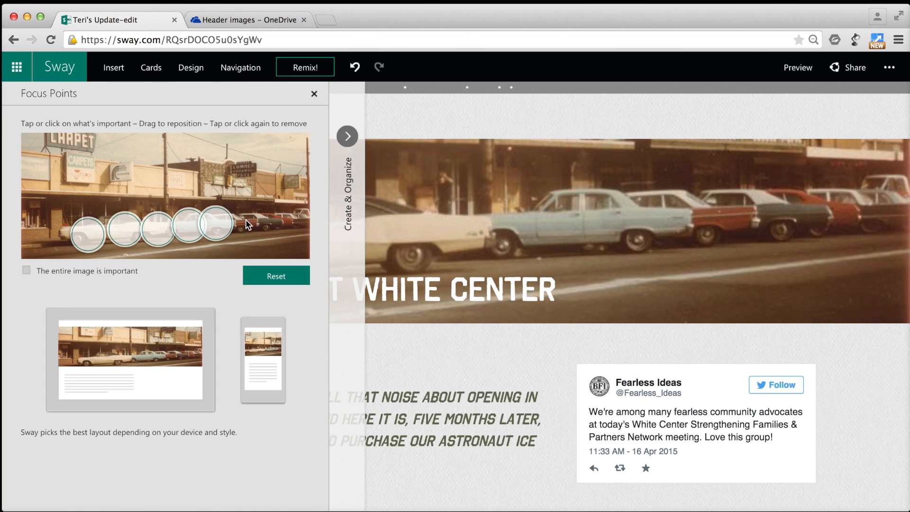
click(314, 94)
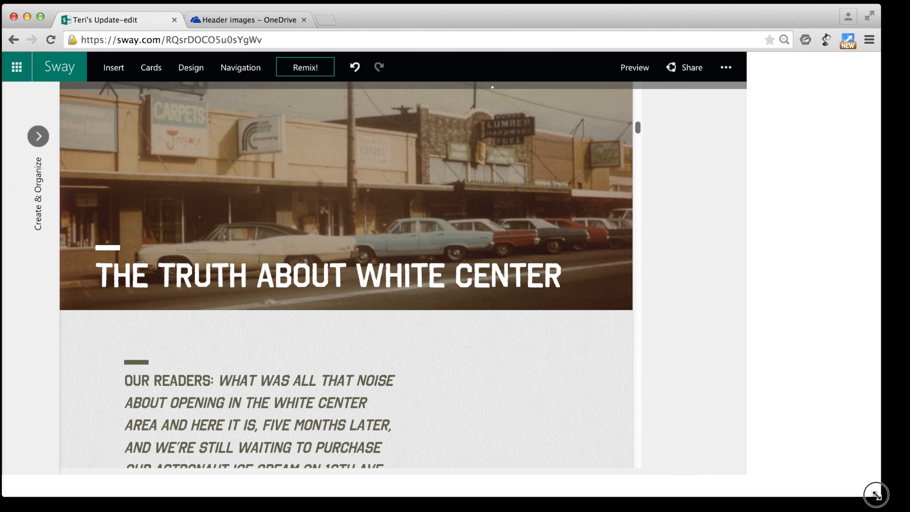
click(376, 17)
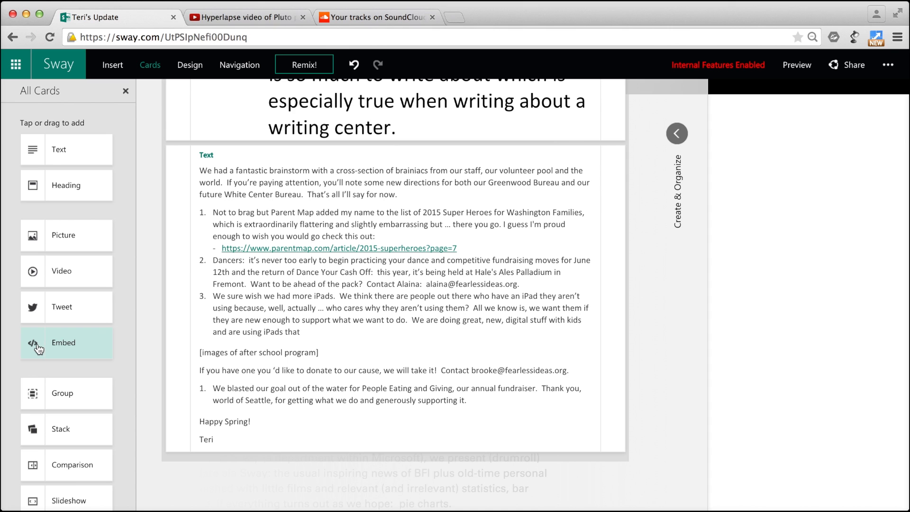
Add an Embed card with the SoundCloud iframe code before the Happy Spring! sign-off.
drag(37, 342, 232, 409)
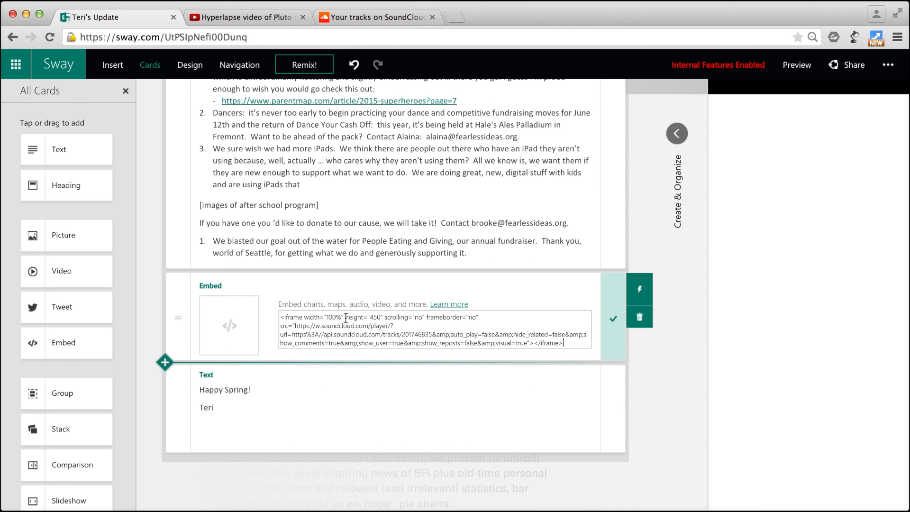
click(613, 318)
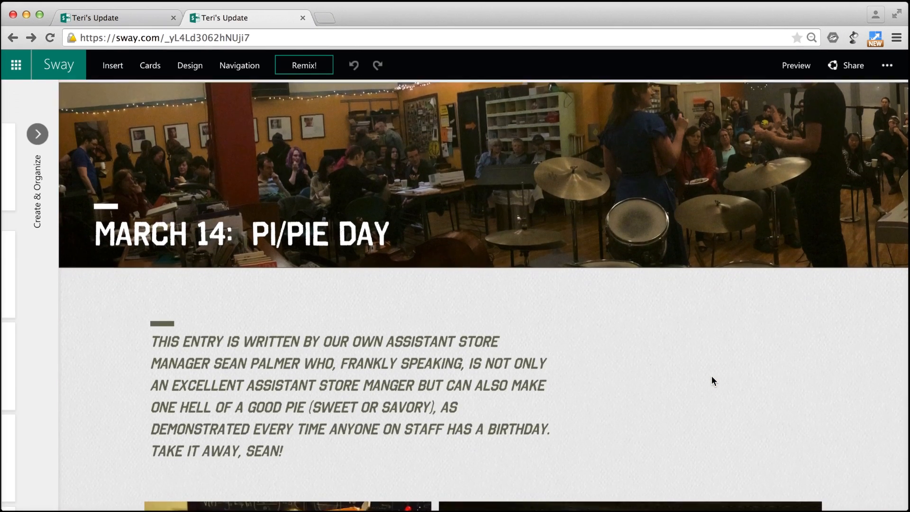
scroll(down, 3)
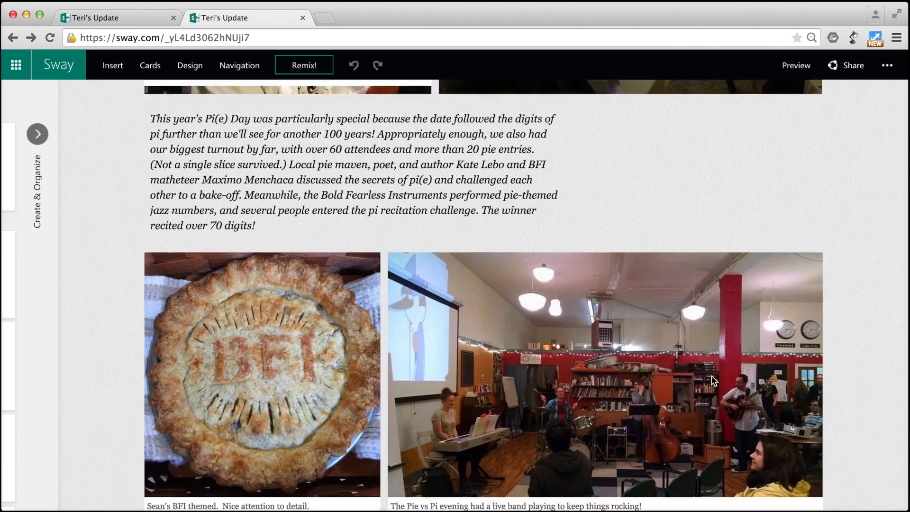
scroll(down, 3)
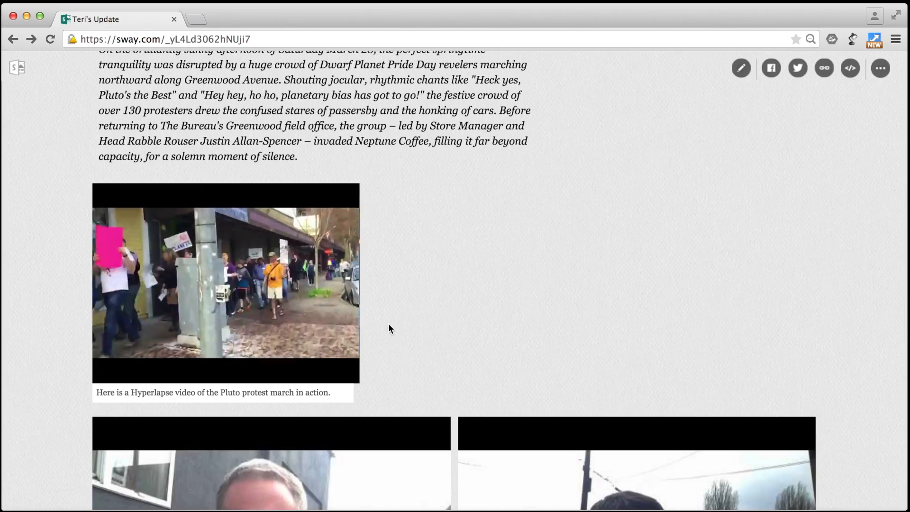
scroll(down, 3)
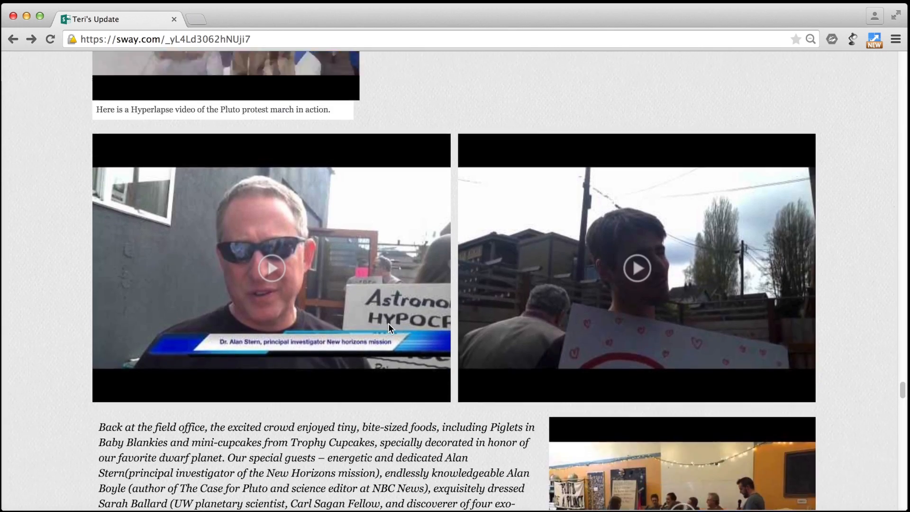